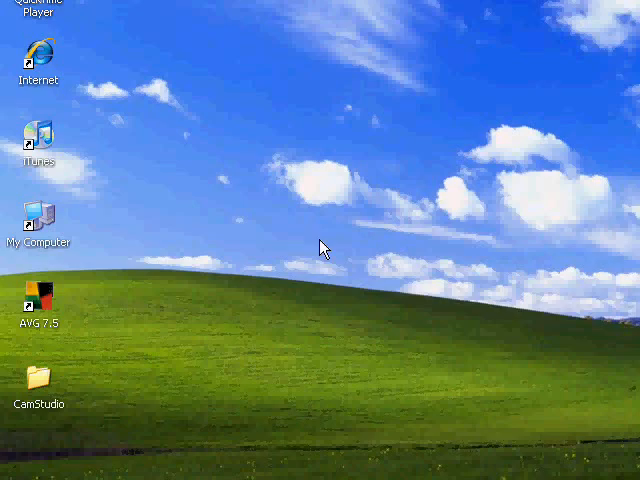
mouse_move(80, 398)
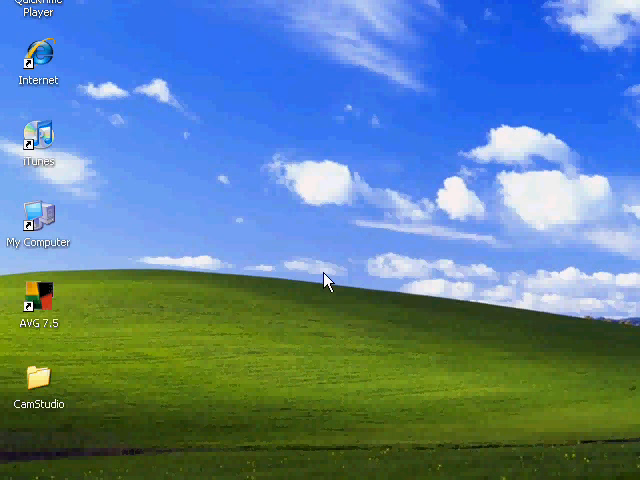
mouse_move(88, 104)
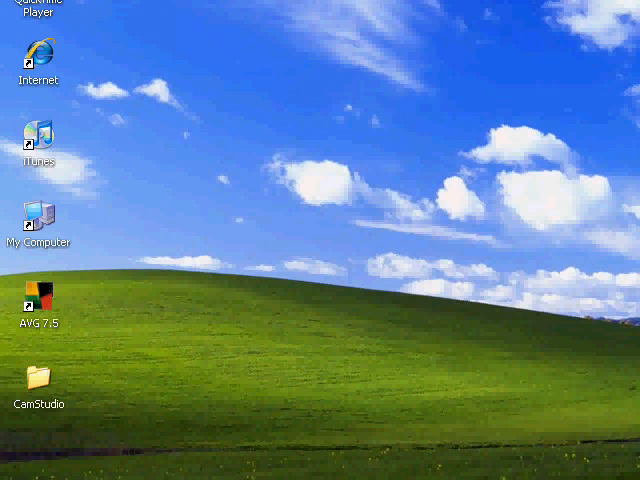
mouse_move(236, 472)
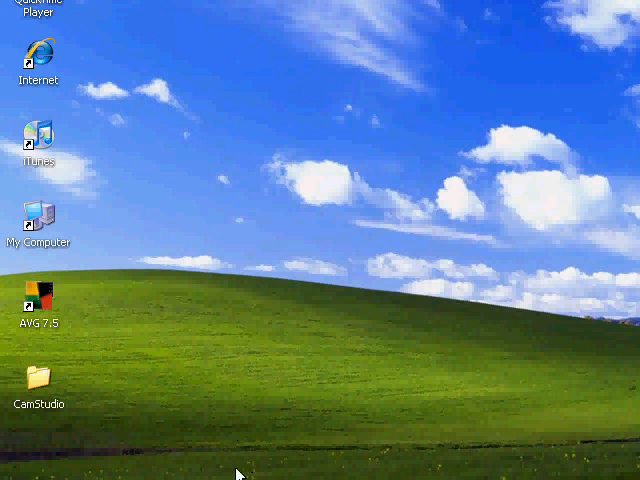
mouse_move(376, 280)
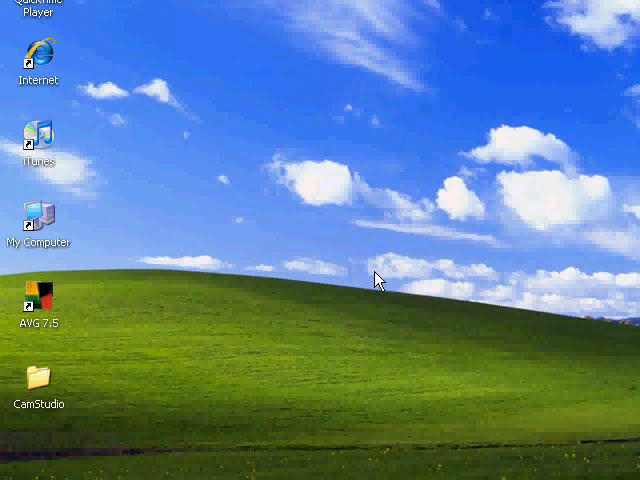
mouse_move(44, 90)
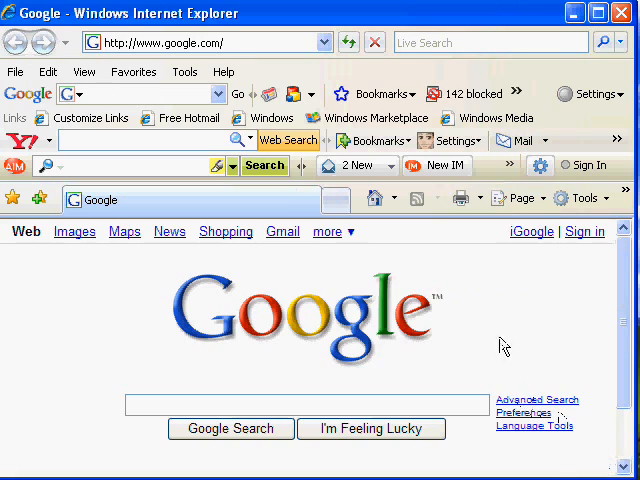
mouse_move(10, 164)
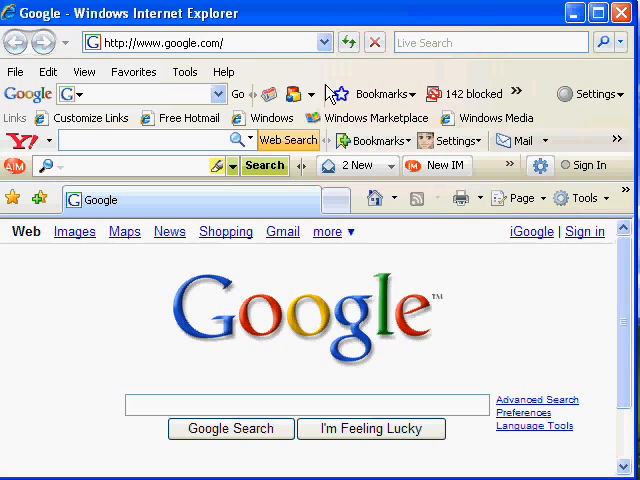
mouse_move(330, 84)
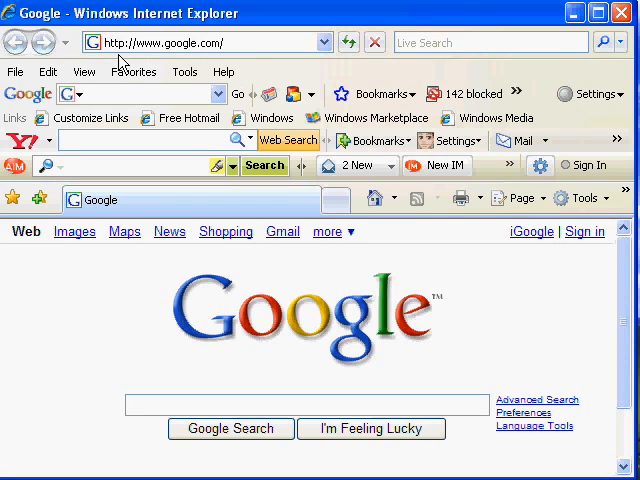
mouse_move(140, 116)
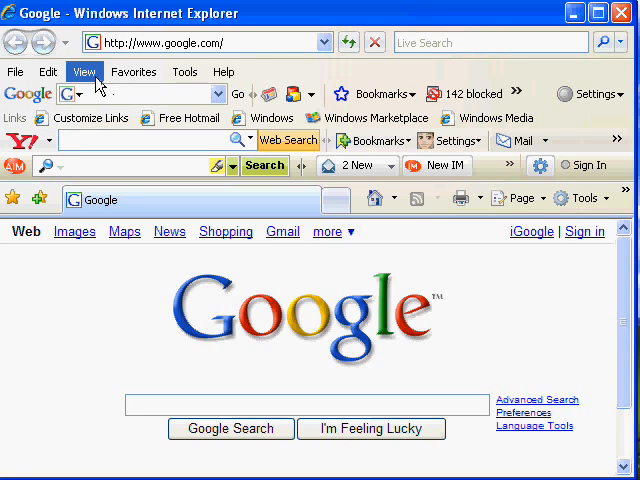
- Show the View menu's Toolbars list, with Yahoo!, AIM and others enabled
click(84, 72)
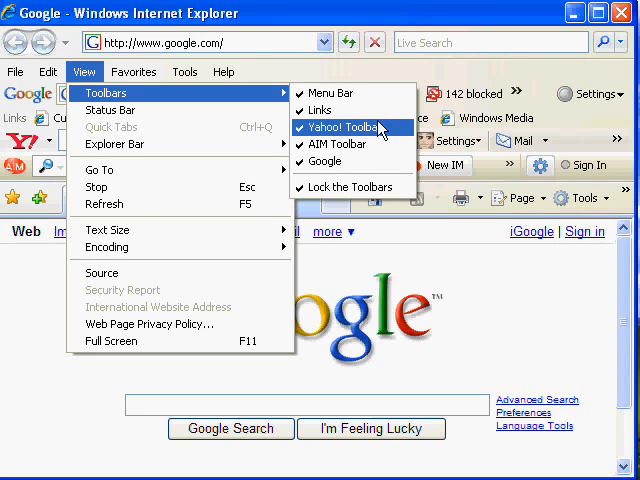
mouse_move(378, 128)
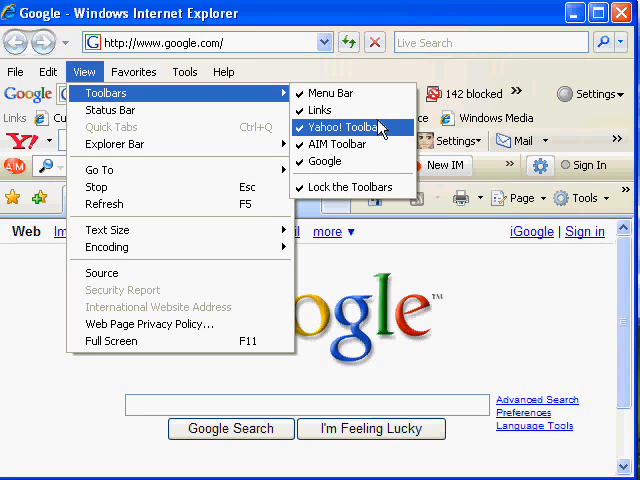
mouse_move(378, 128)
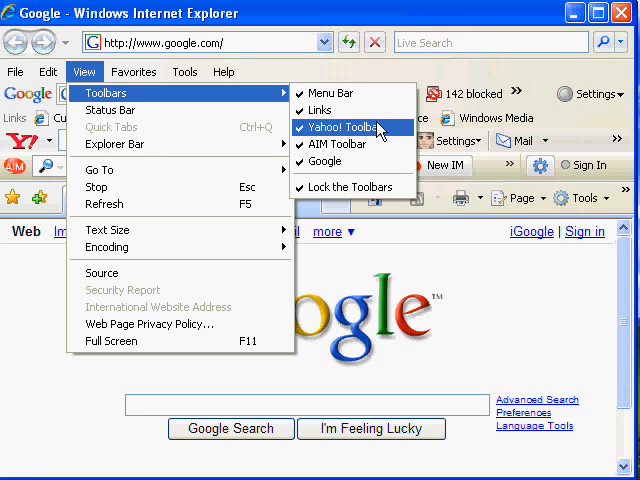
mouse_move(378, 128)
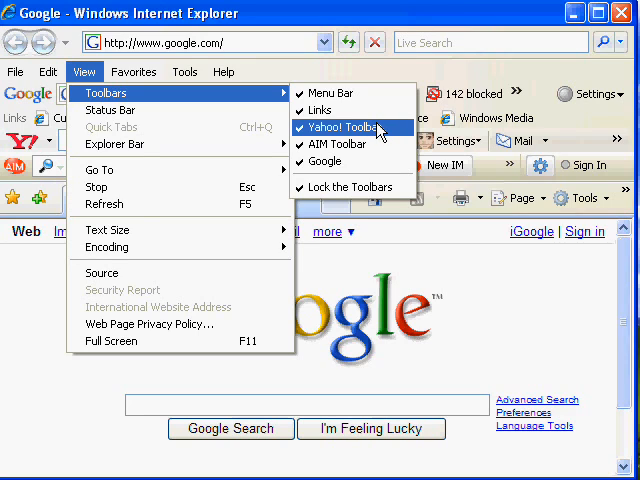
mouse_move(378, 128)
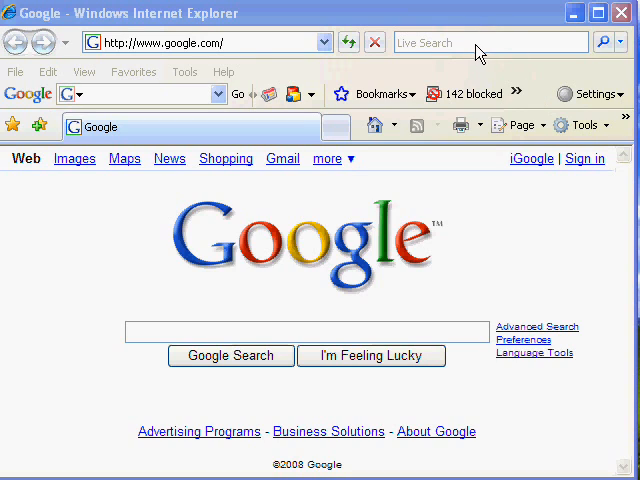
mouse_move(524, 76)
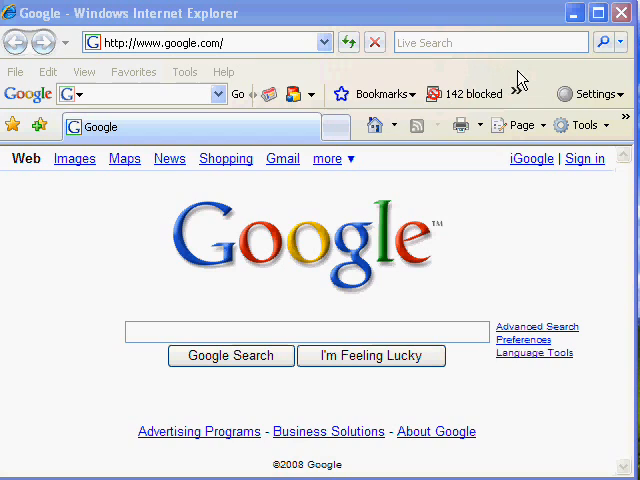
mouse_move(472, 48)
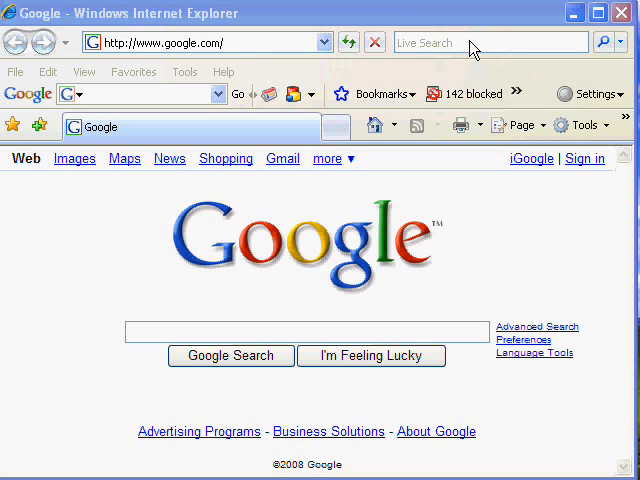
mouse_move(508, 76)
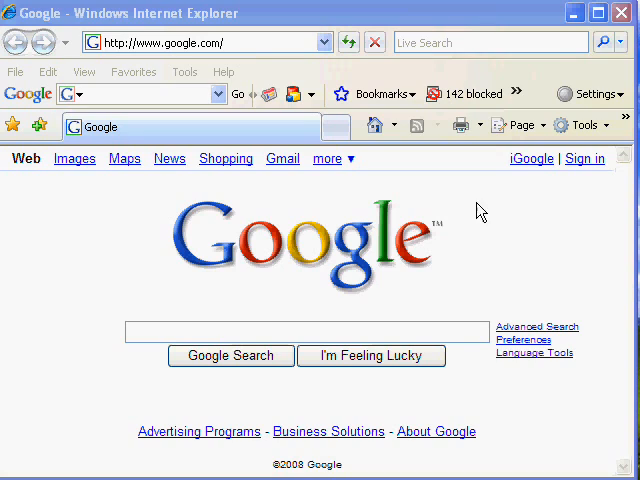
mouse_move(340, 76)
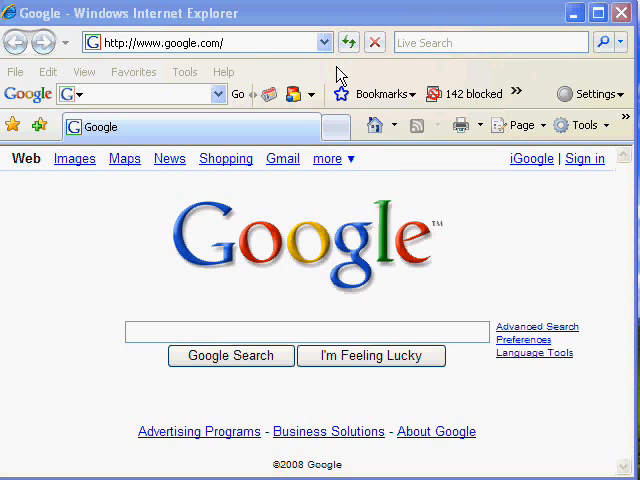
mouse_move(224, 72)
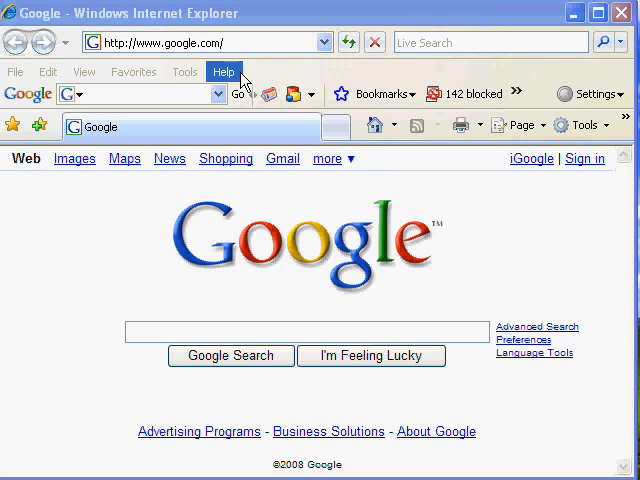
mouse_move(248, 74)
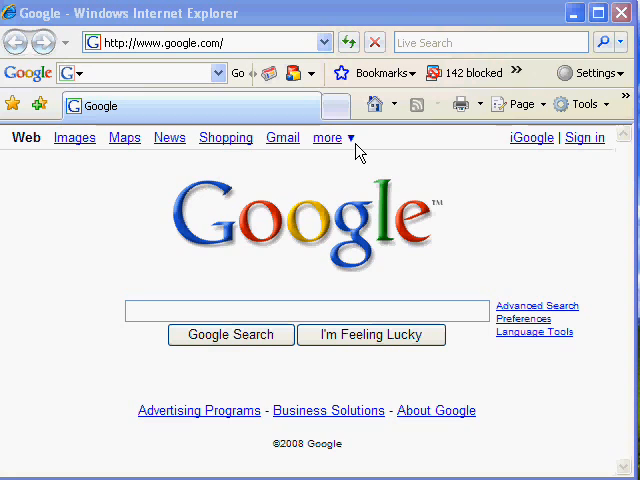
mouse_move(336, 104)
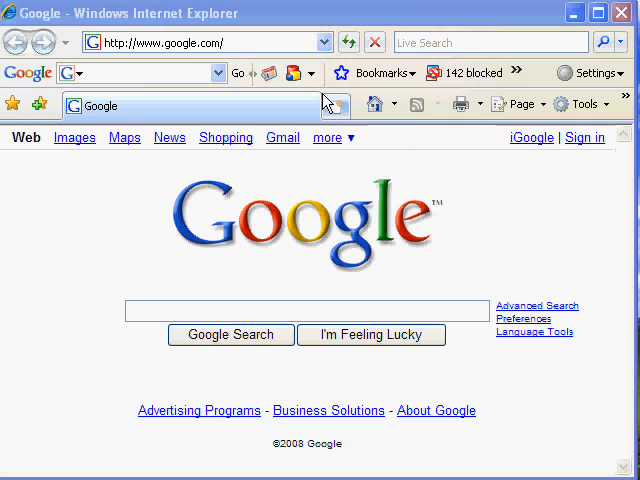
mouse_move(336, 44)
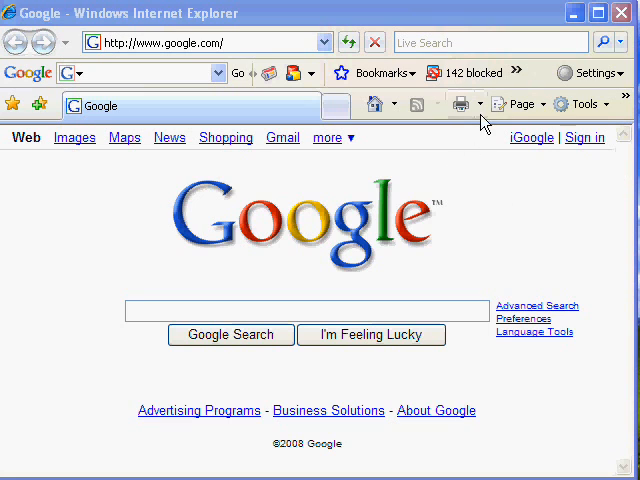
mouse_move(582, 104)
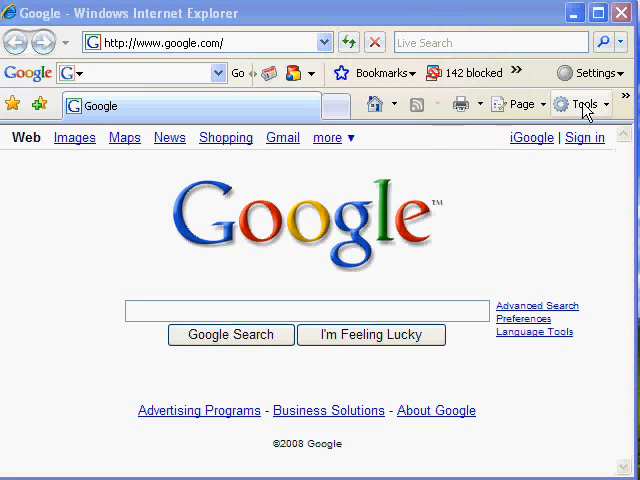
- Turn the Menu Bar back on from the Tools dropdown and close Internet Explorer
click(580, 104)
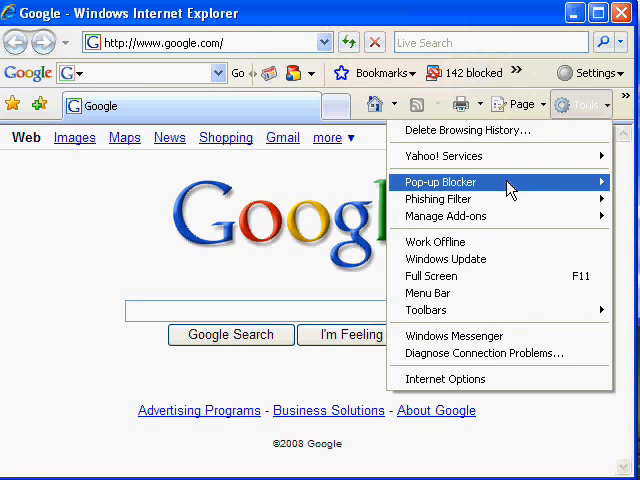
mouse_move(428, 292)
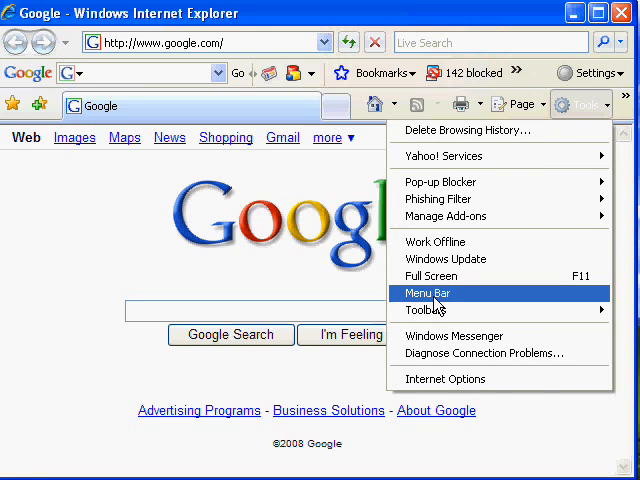
click(430, 292)
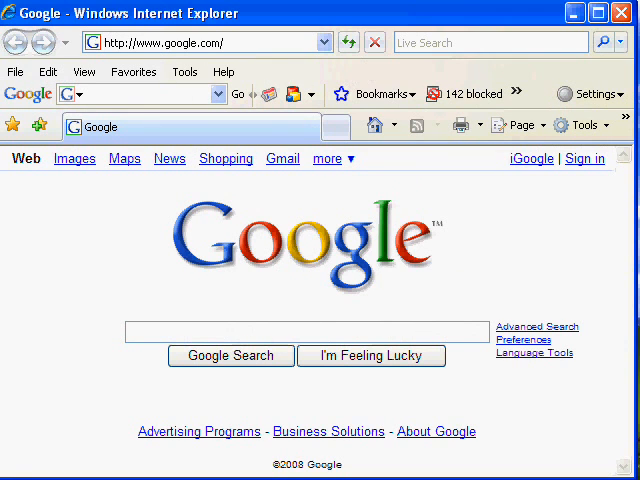
click(620, 12)
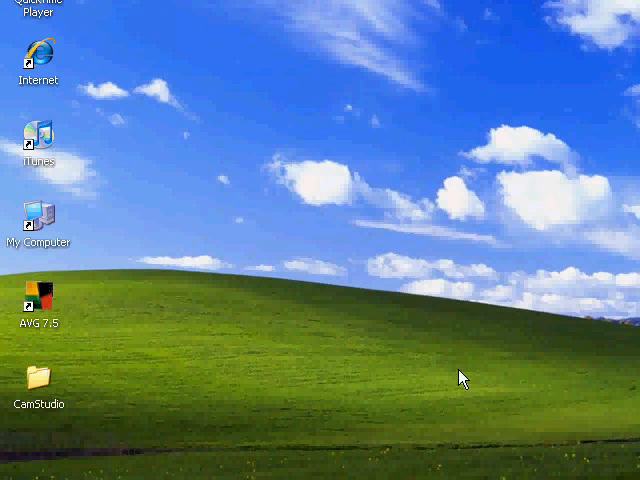